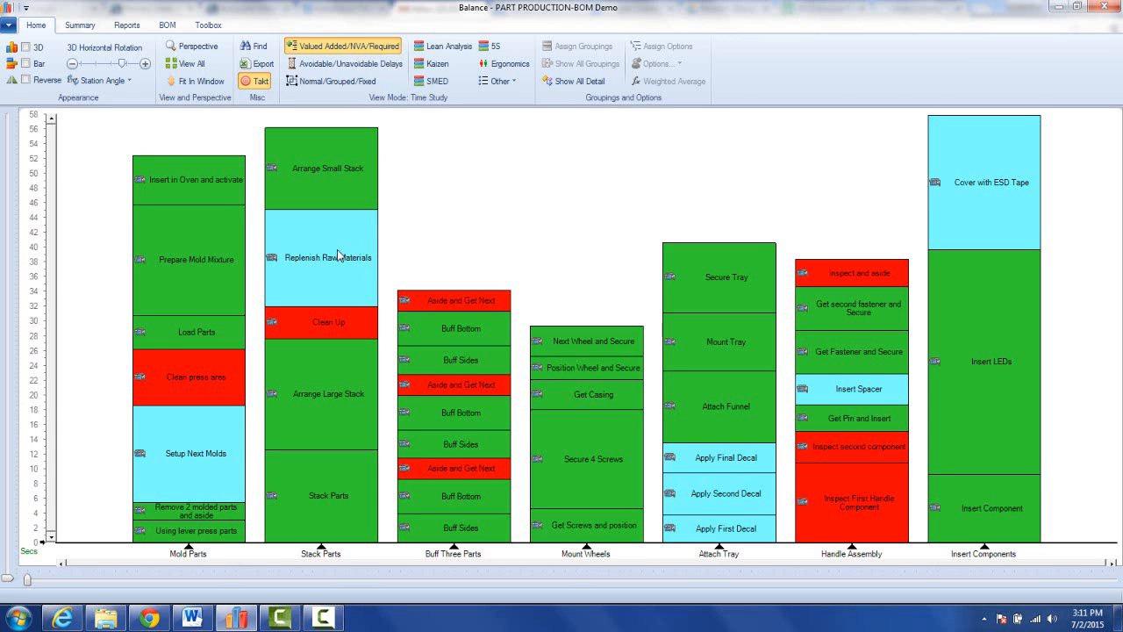
Show the action list for Replenish Raw Materials in the Stack Parts stack.
right_click(321, 256)
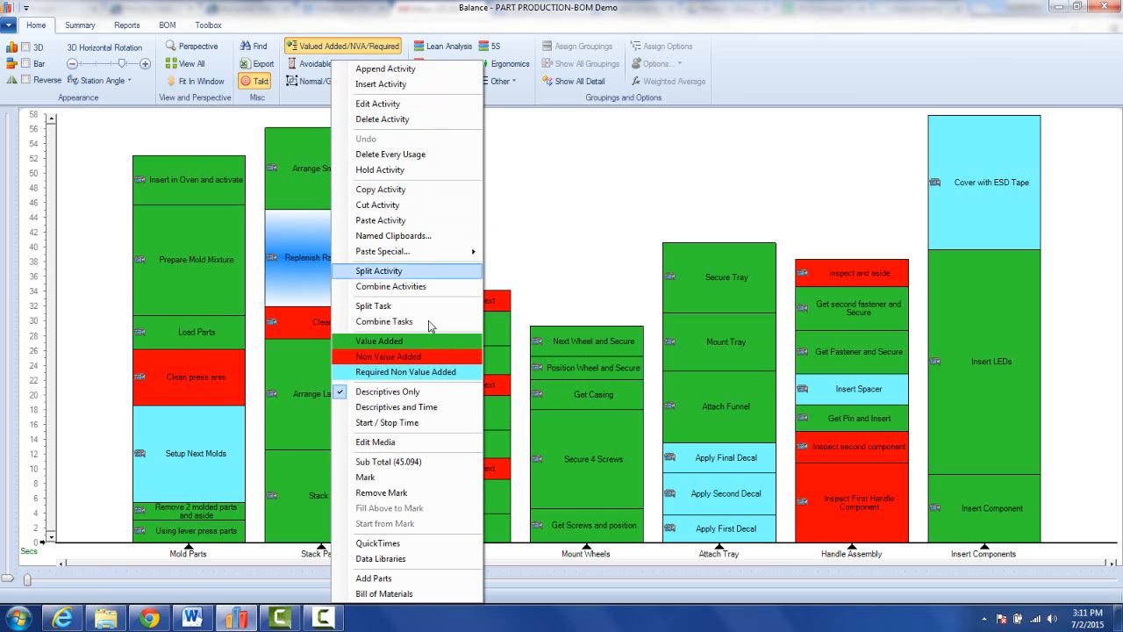
mouse_move(407, 559)
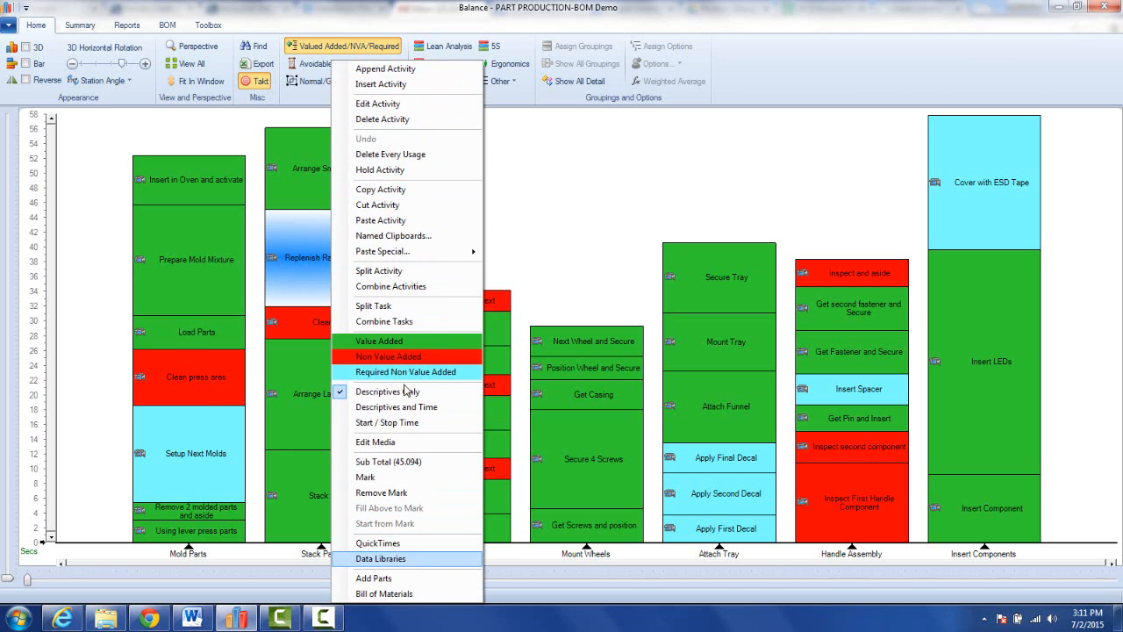
mouse_move(389, 208)
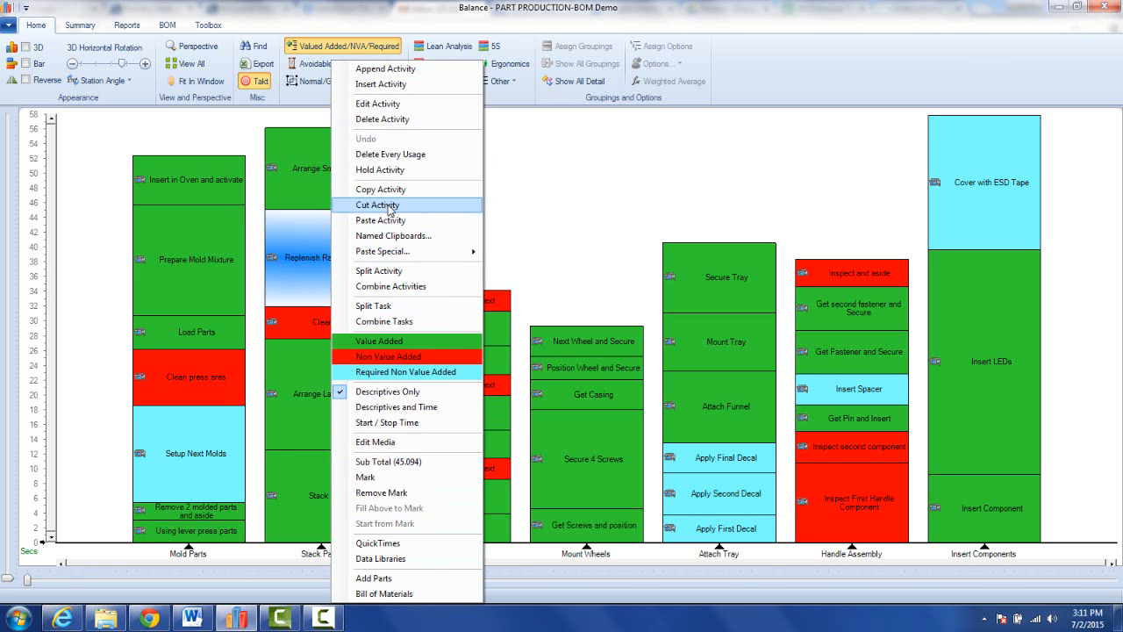
mouse_move(393, 236)
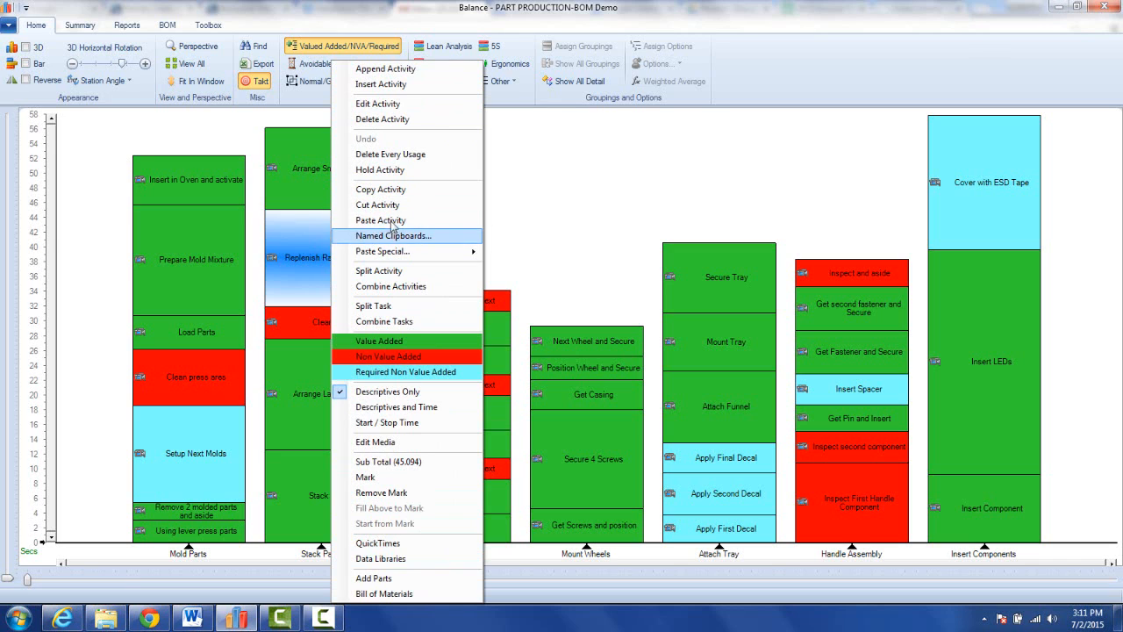
mouse_move(379, 221)
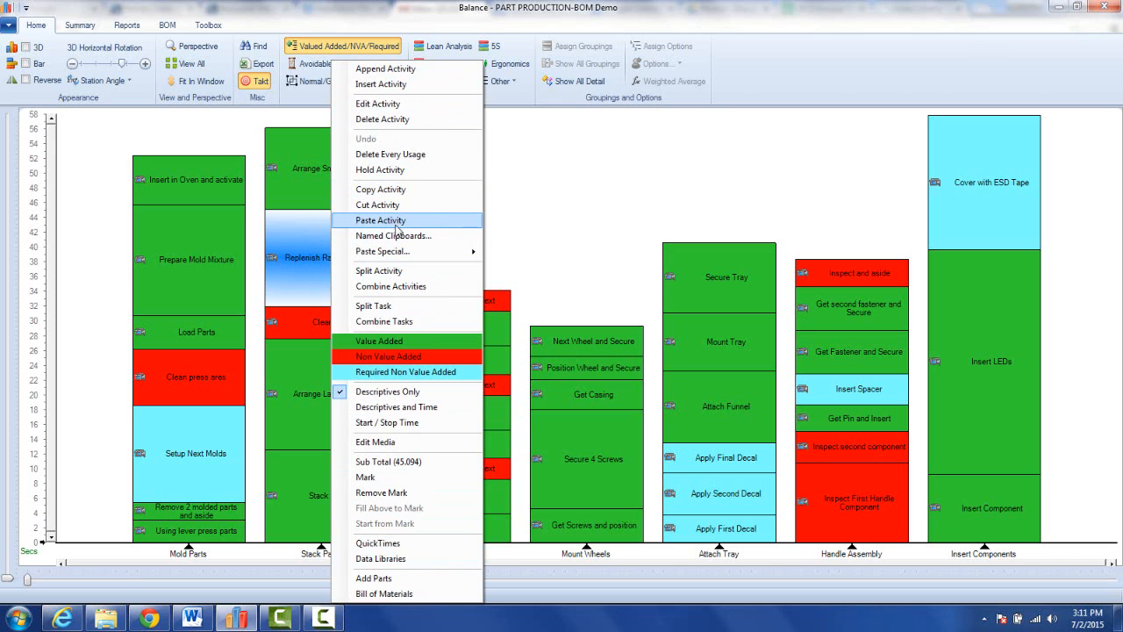
mouse_move(410, 190)
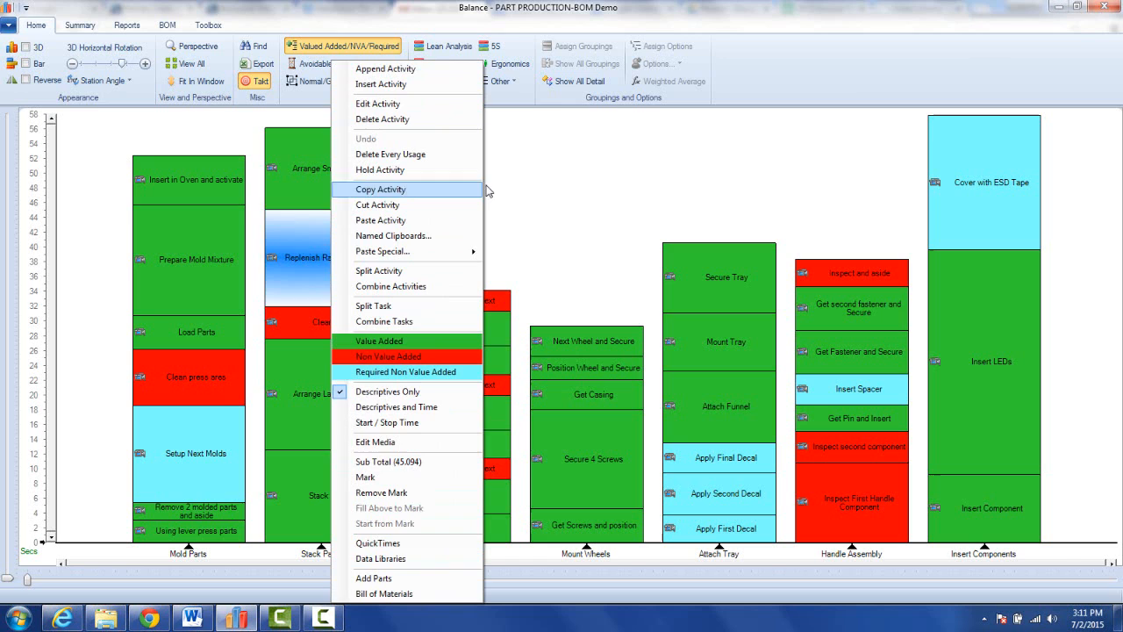
Dismiss the actions list so the three Stack Parts activities can be marked.
left_click(523, 177)
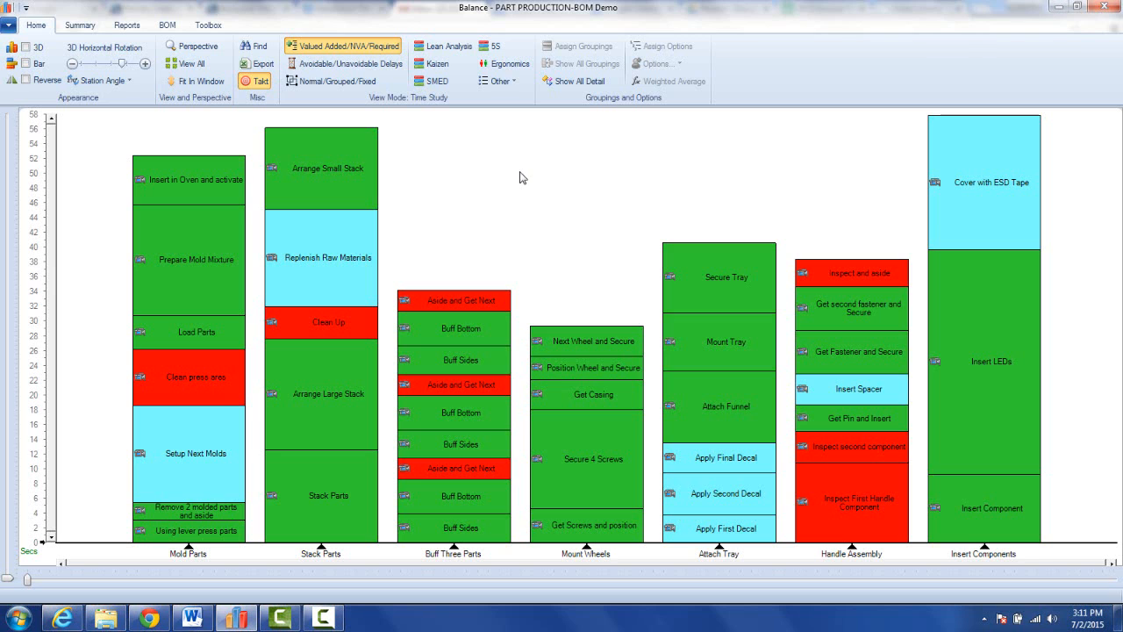
mouse_move(337, 254)
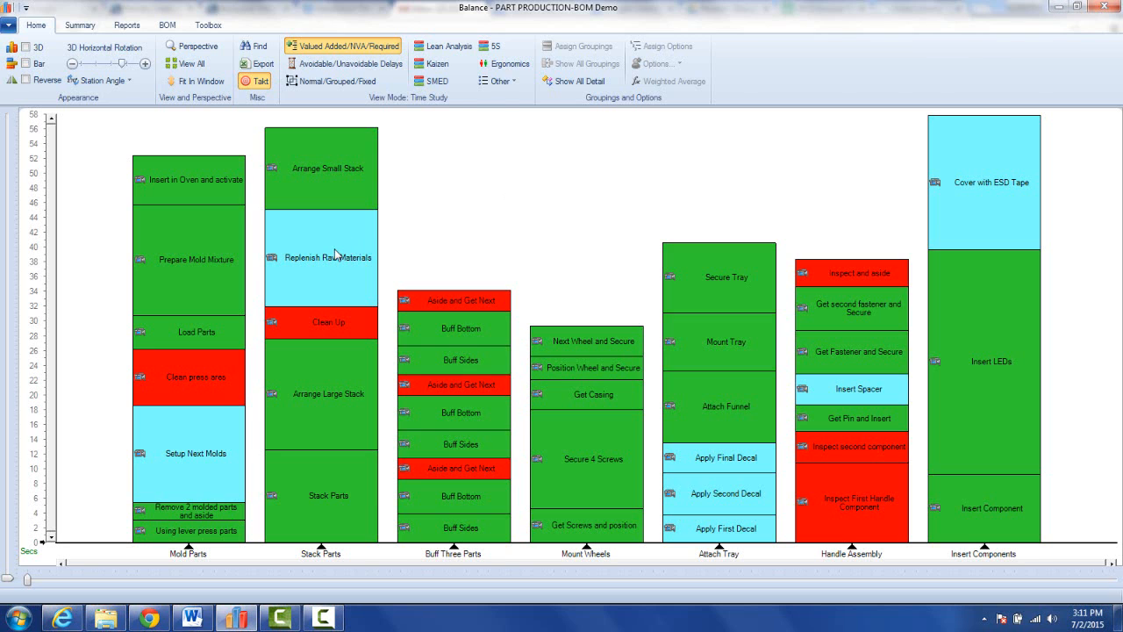
mouse_move(576, 176)
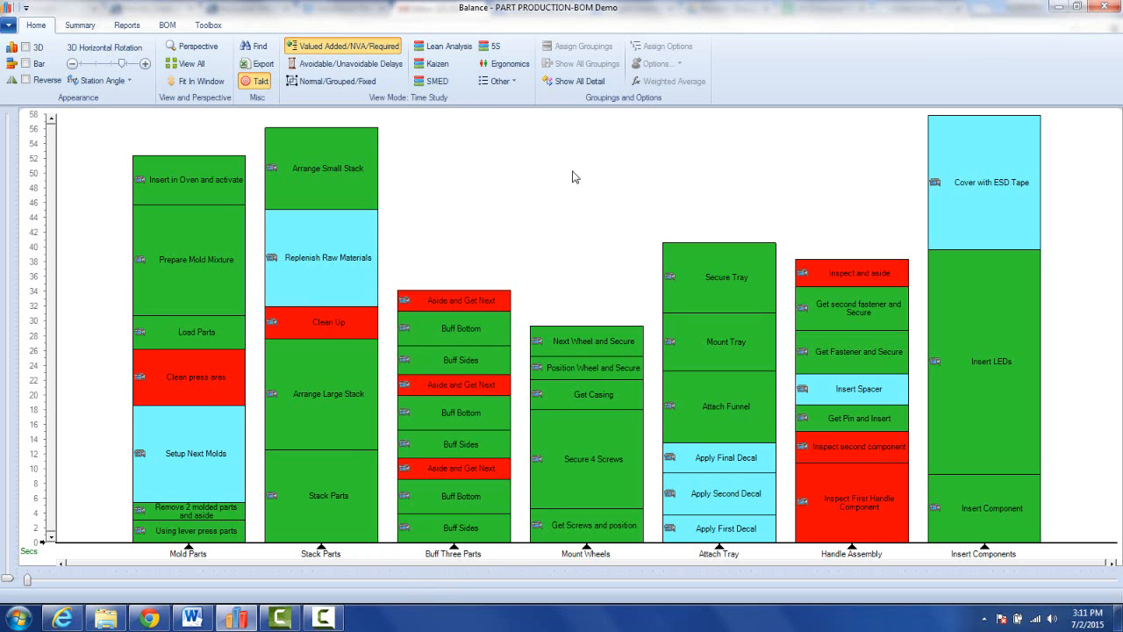
mouse_move(316, 342)
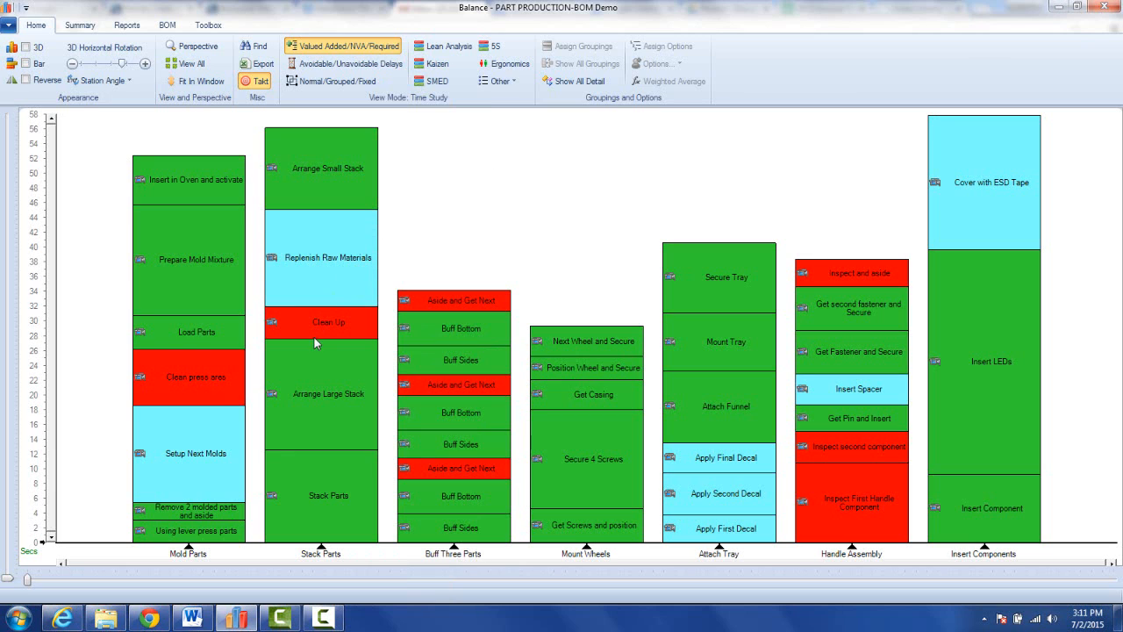
mouse_move(321, 407)
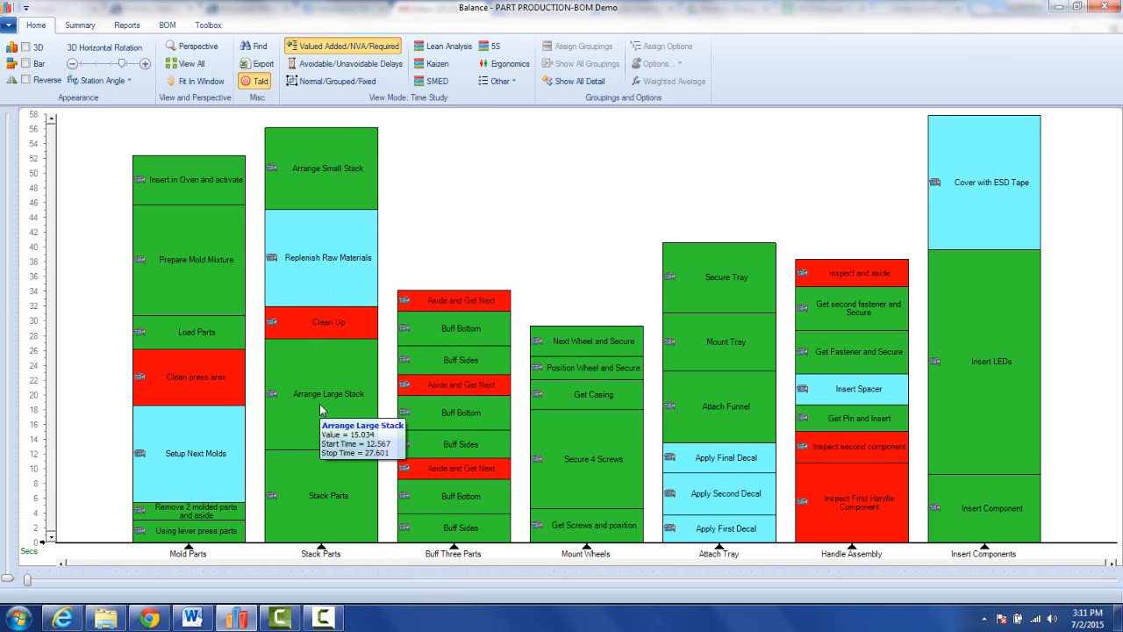
mouse_move(321, 411)
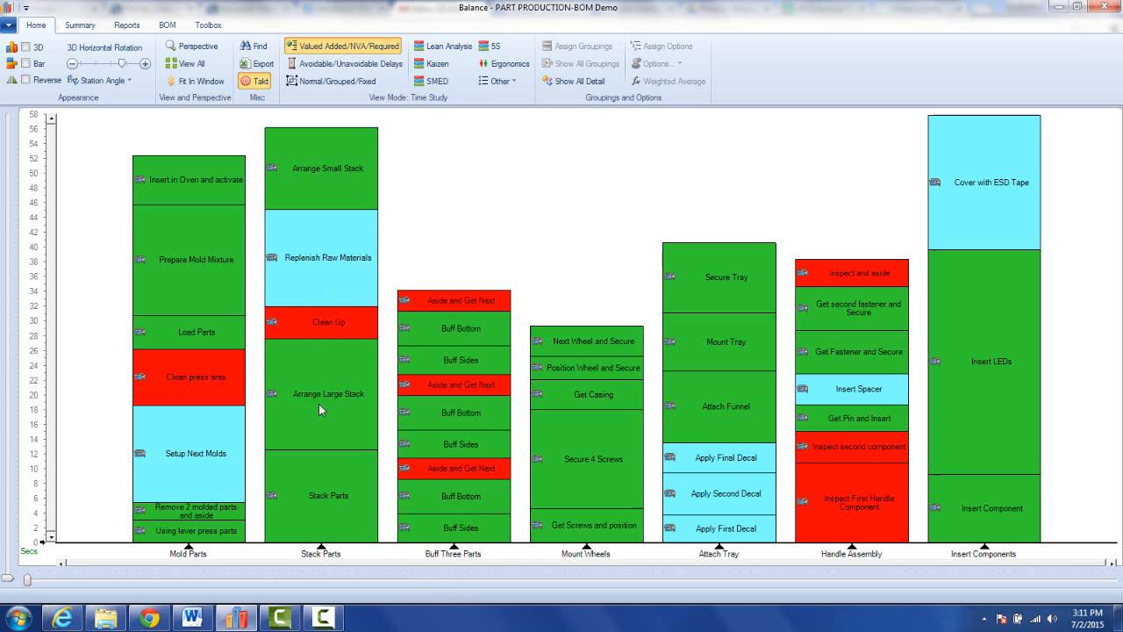
mouse_move(322, 410)
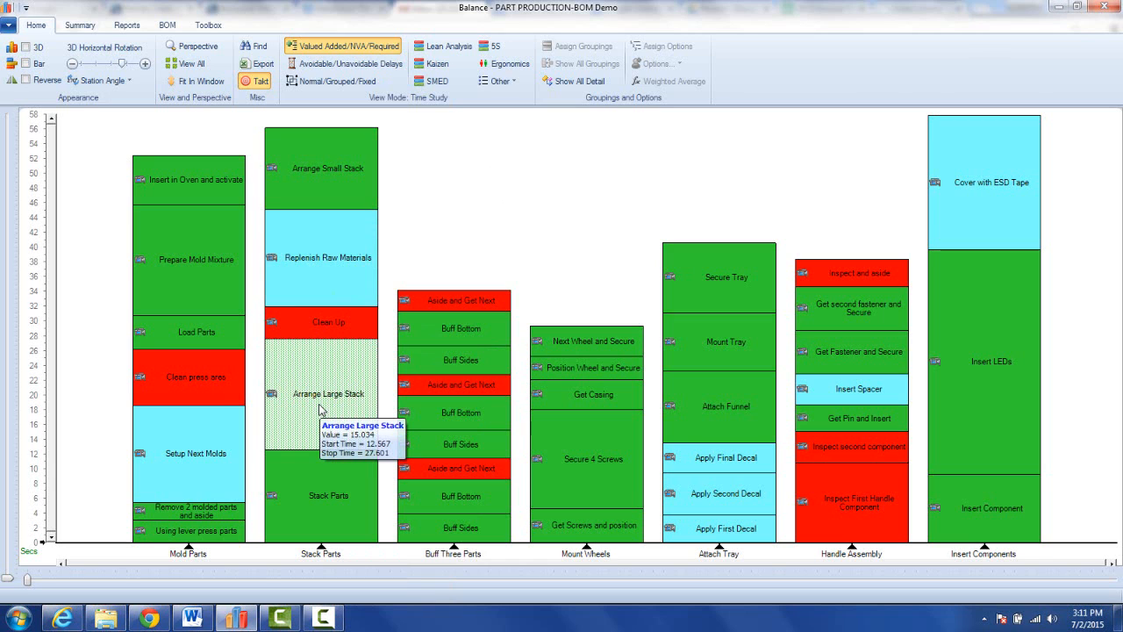
mouse_move(343, 386)
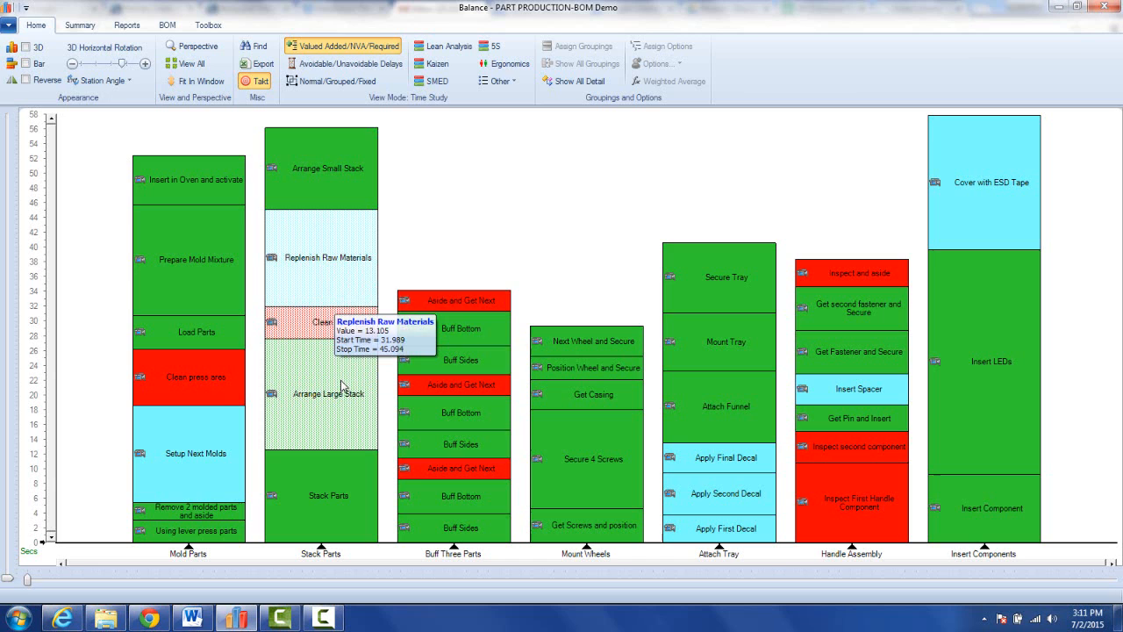
Copy the marked block of Arrange Large Stack, Clear Up and Replenish Raw Materials.
right_click(343, 386)
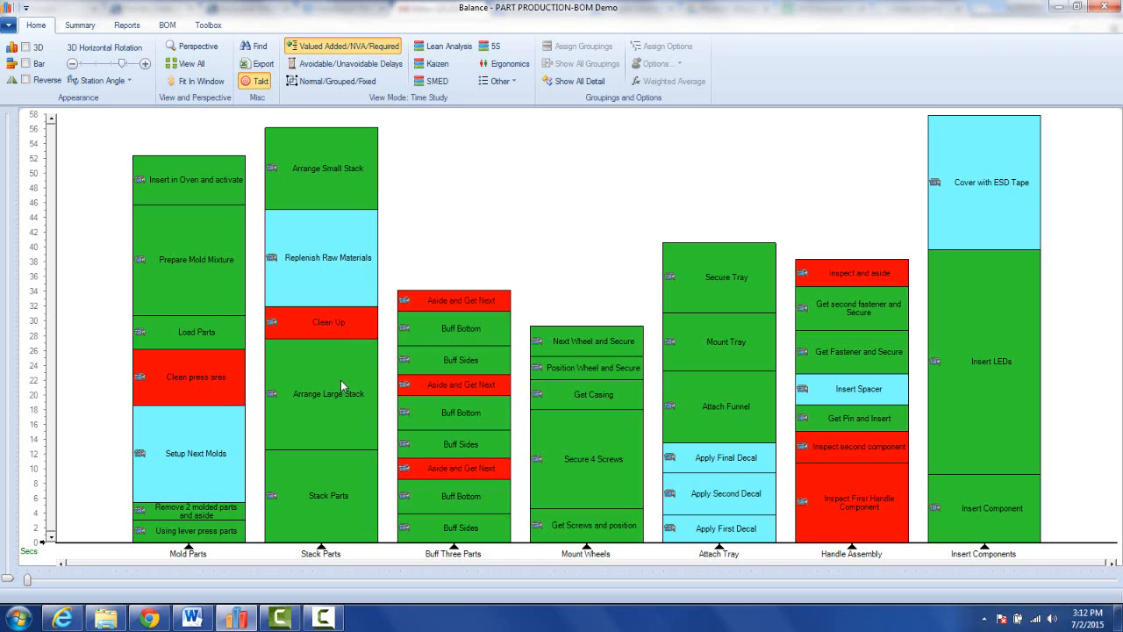
mouse_move(727, 340)
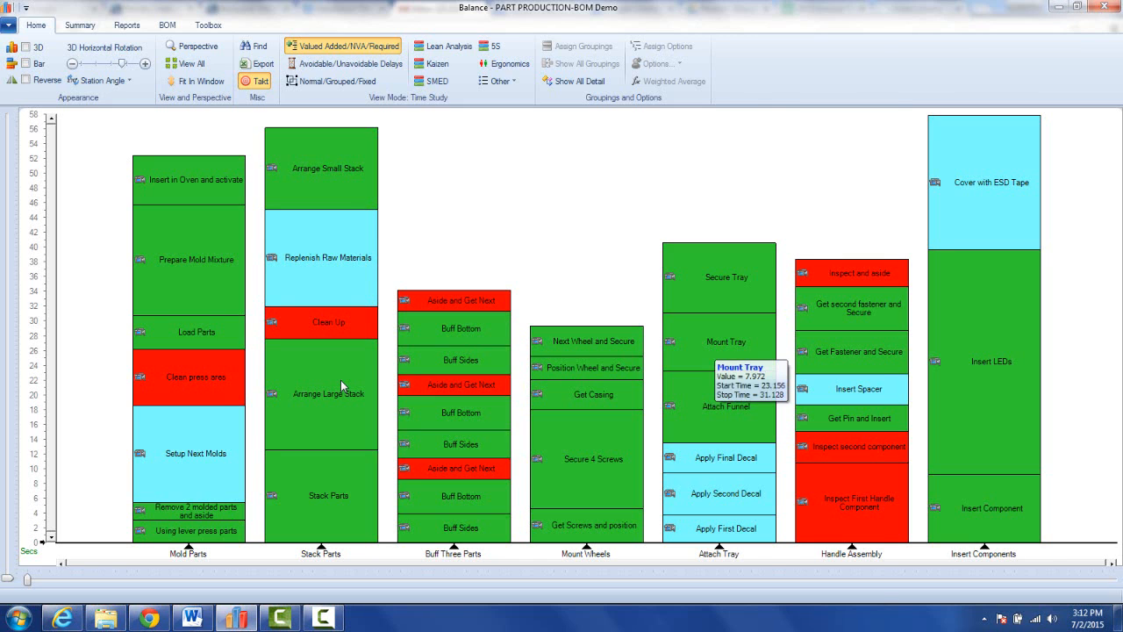
Paste the copied block onto Mount Tray in the Attach Tray stack.
right_click(727, 342)
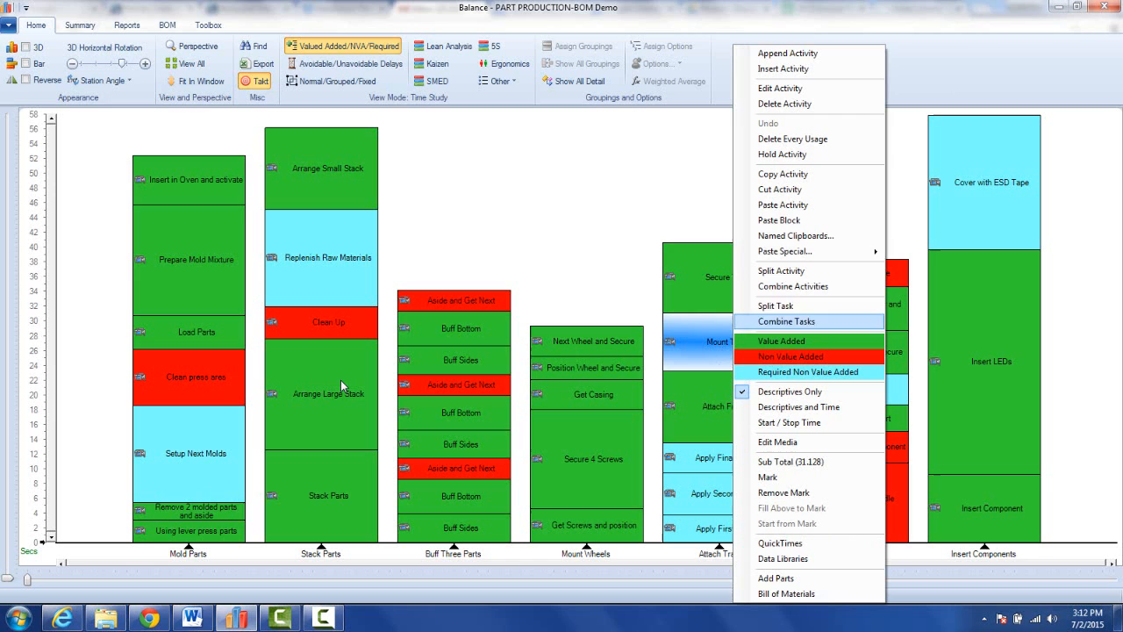
mouse_move(781, 221)
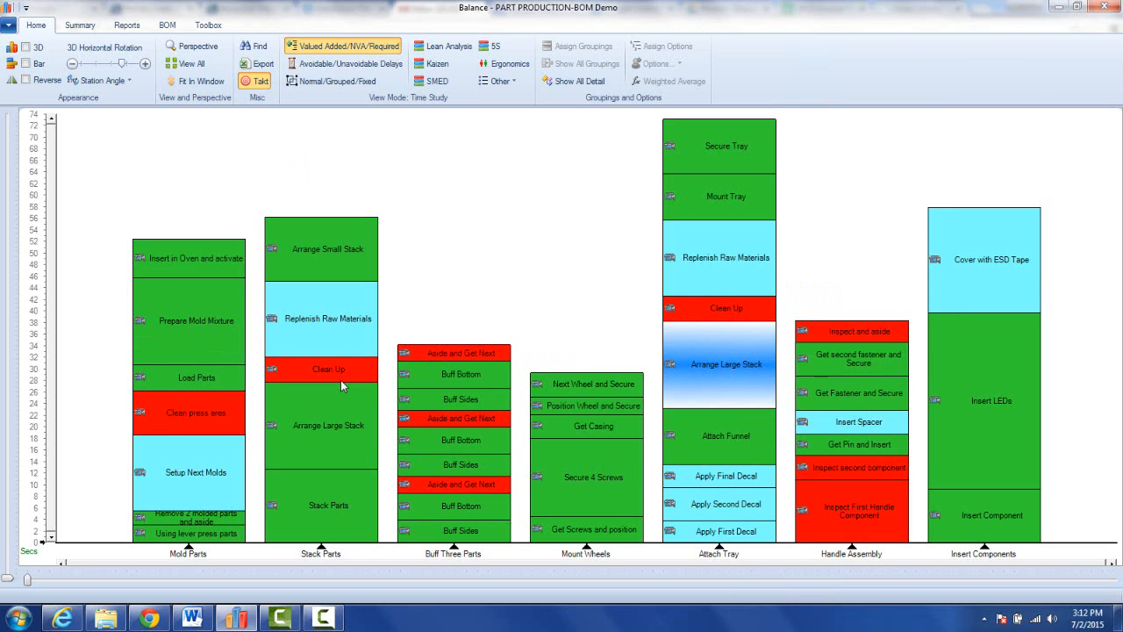
mouse_move(328, 506)
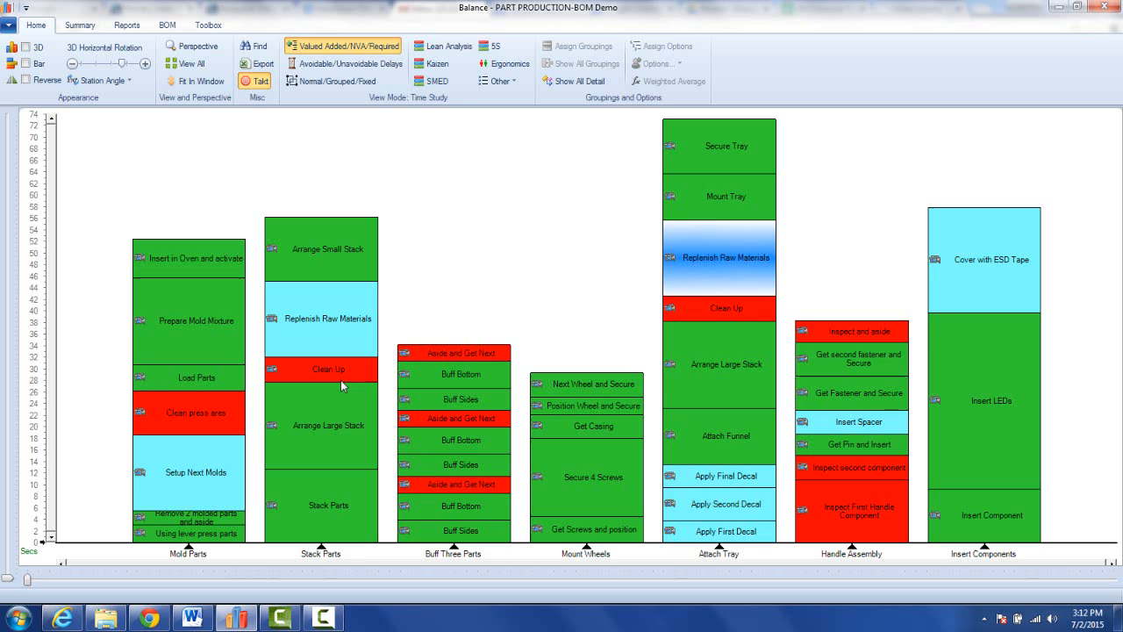
mouse_move(719, 256)
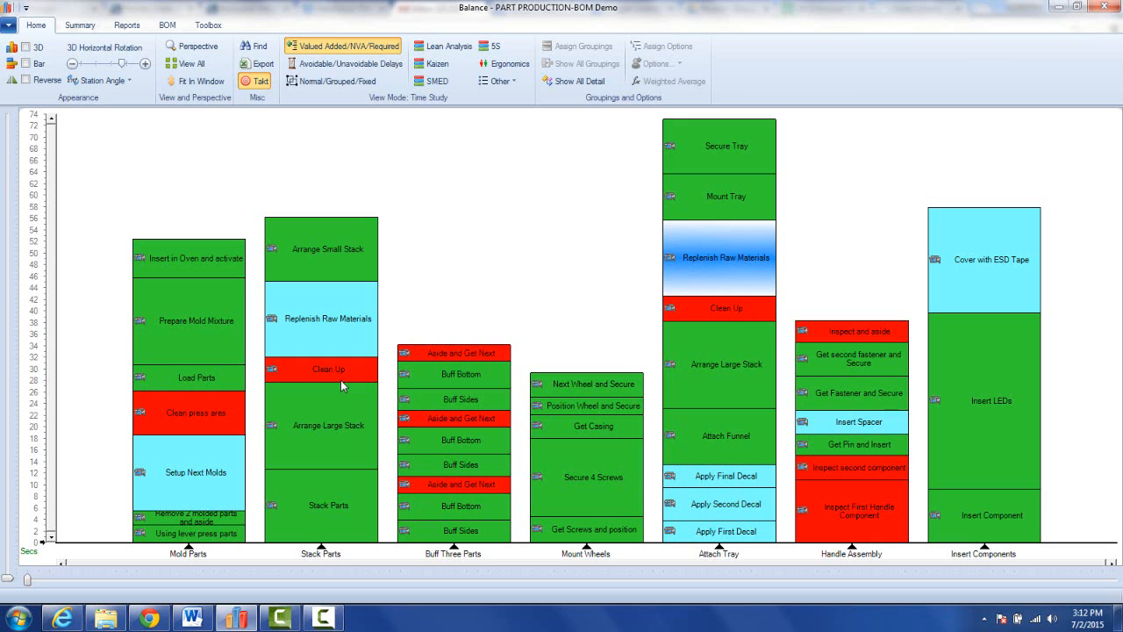
mouse_move(460, 506)
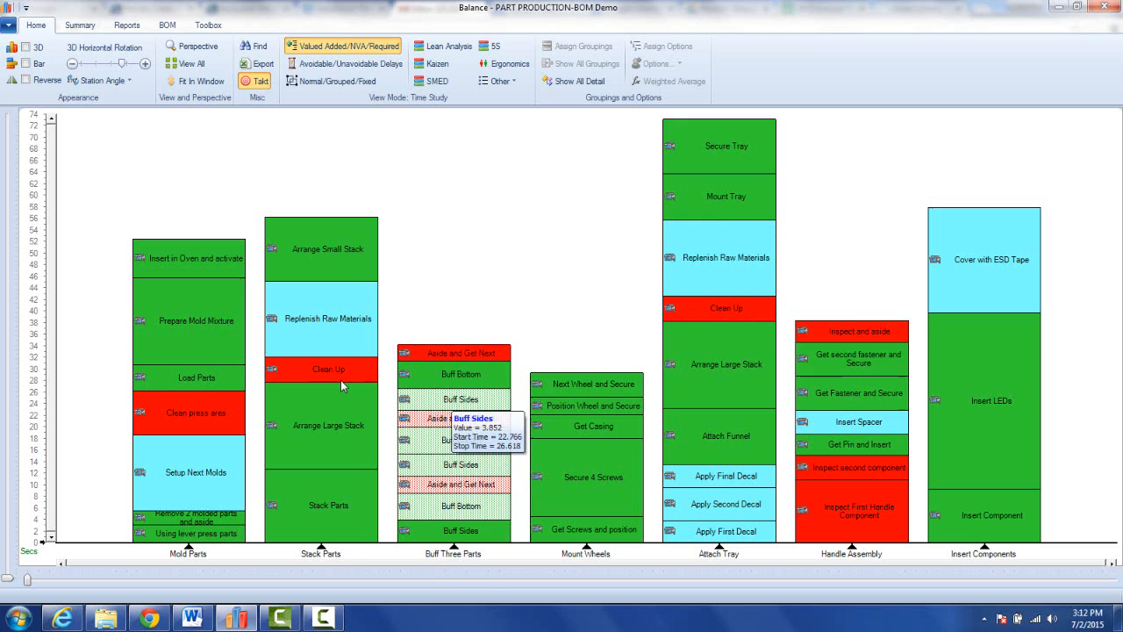
Cut the marked block of six buff and aside activities from Buff Three Parts.
right_click(459, 417)
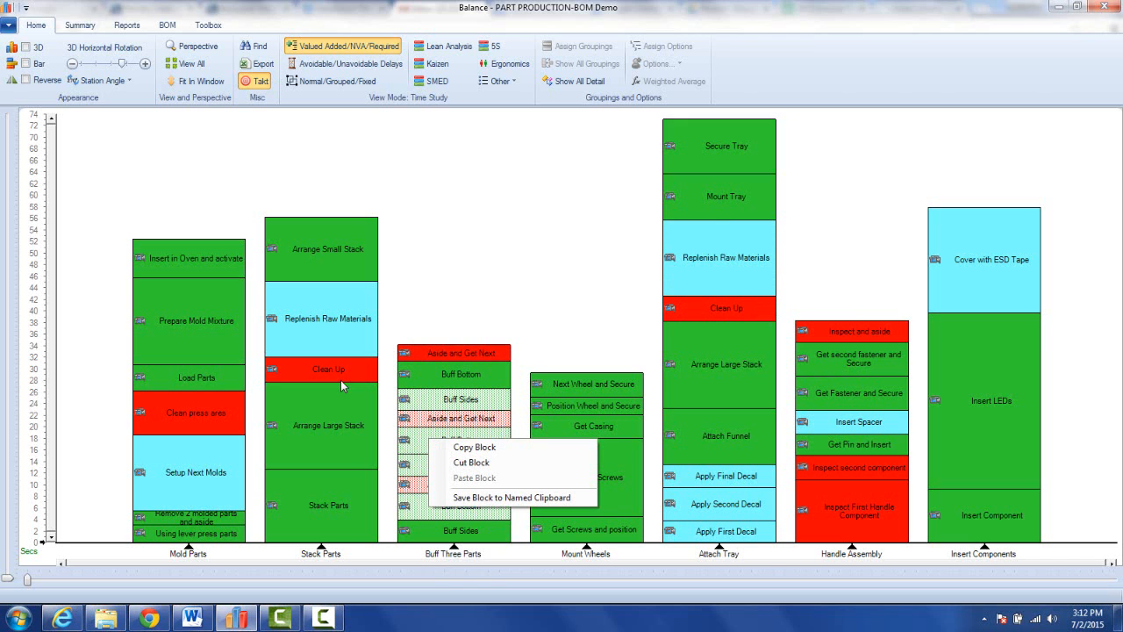
mouse_move(471, 463)
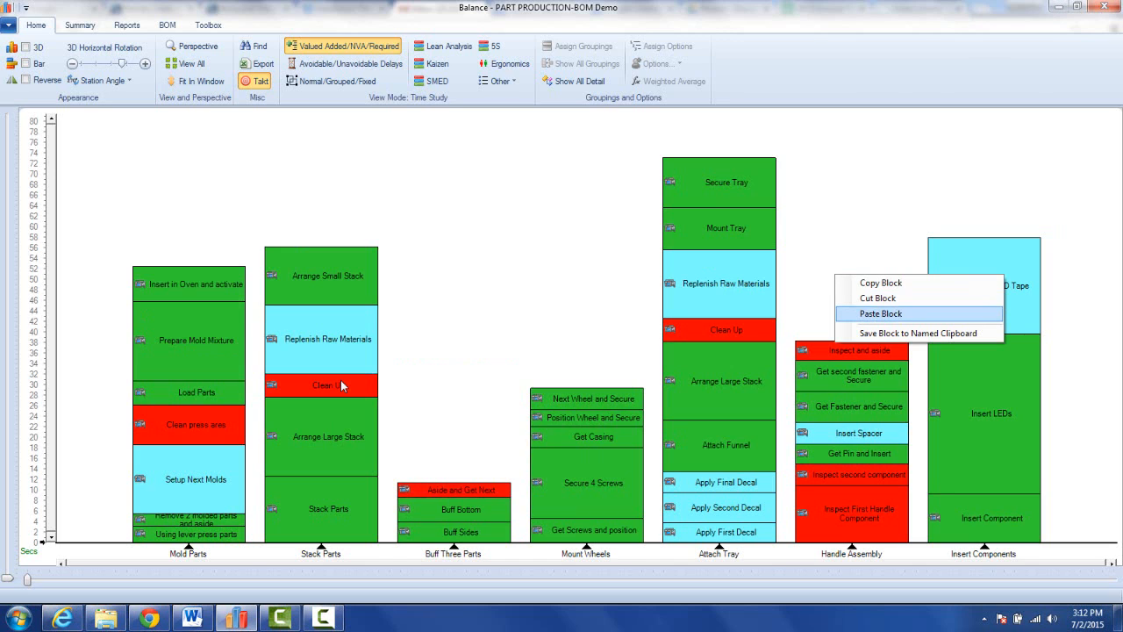
Paste the six cut buff and aside activities onto the Handle assembly stack.
left_click(881, 313)
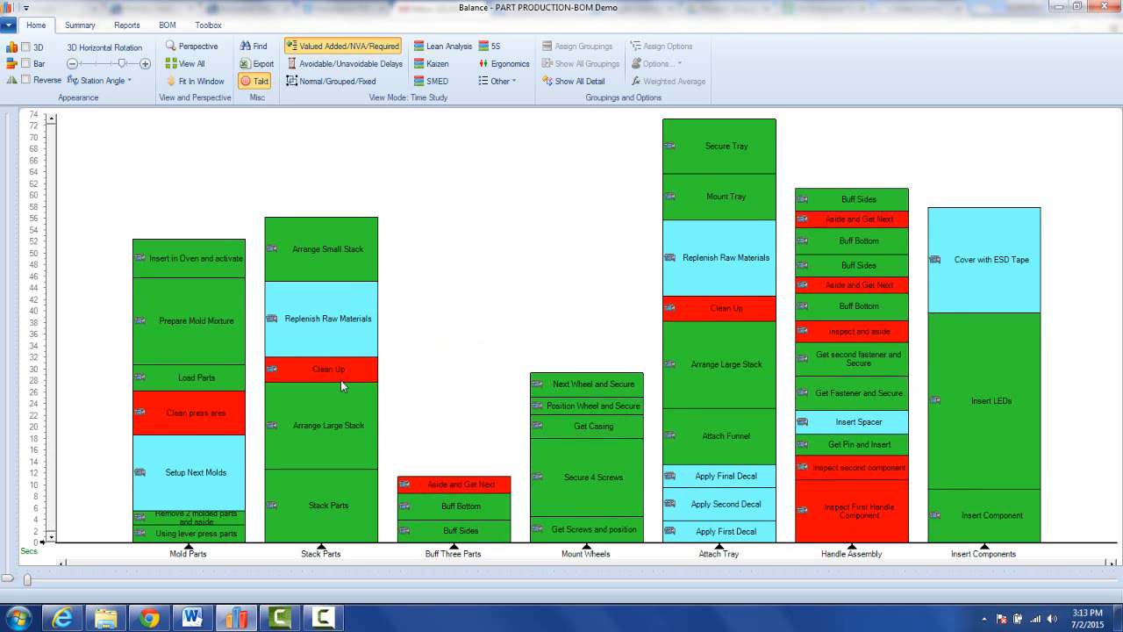
left_click(320, 425)
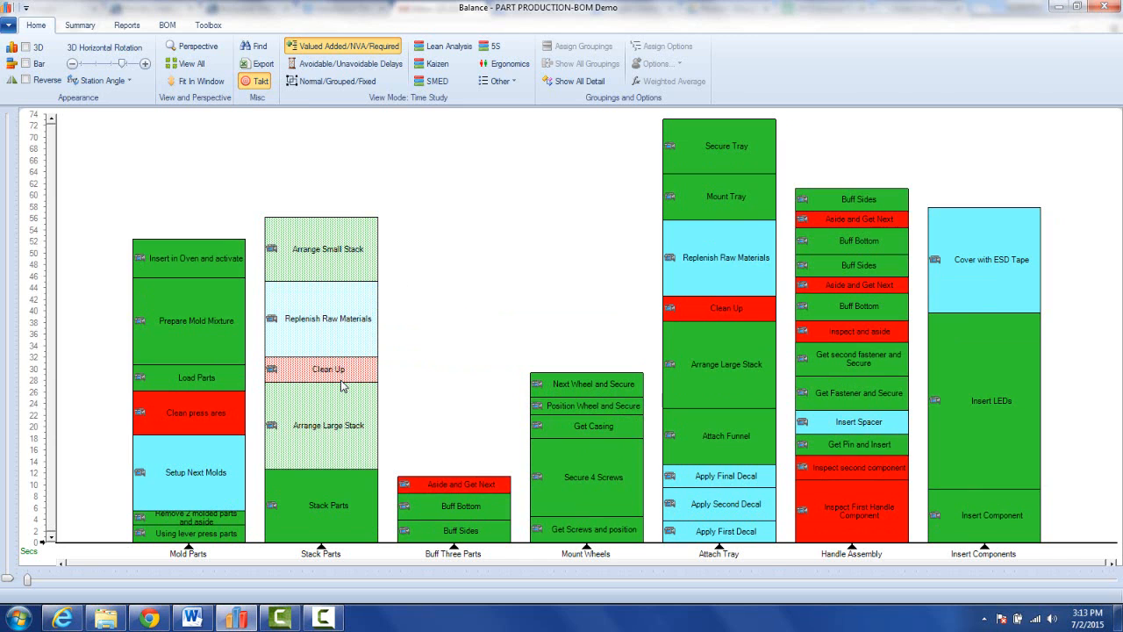
mouse_move(319, 317)
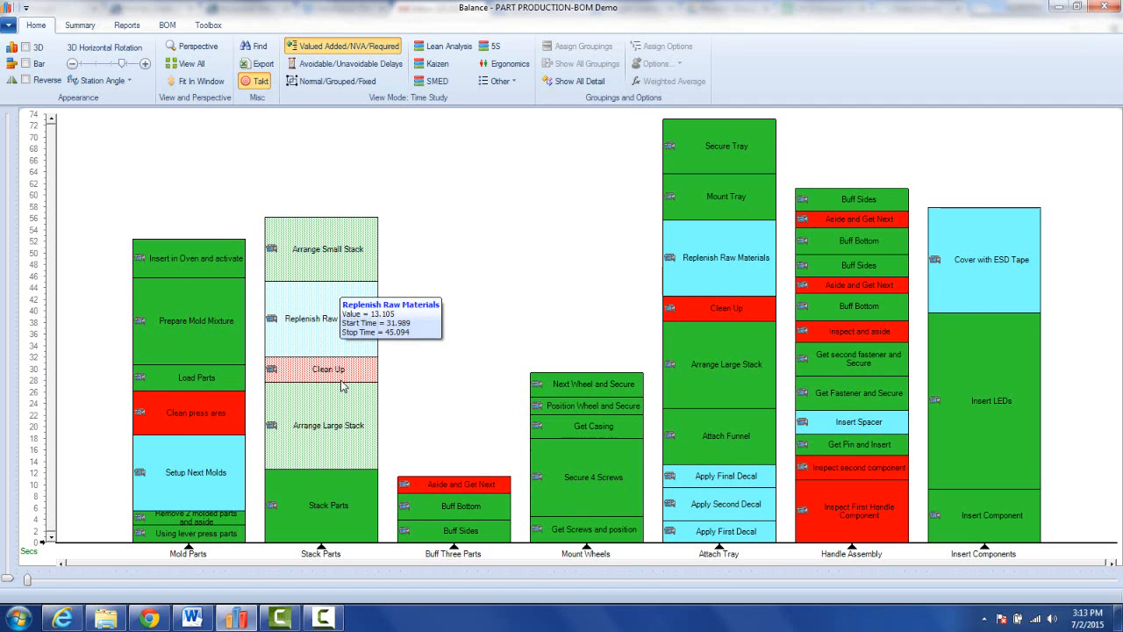
mouse_move(614, 492)
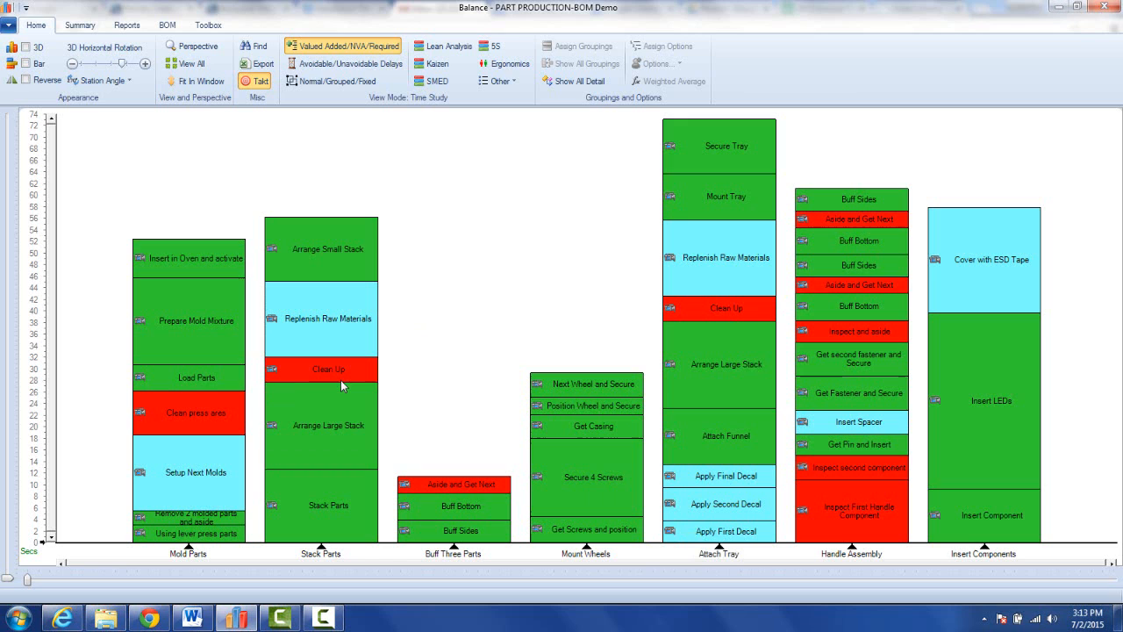
Mark Arrange Large Stack through Arrange Small Stack as one block for cut/copy.
left_click(321, 426)
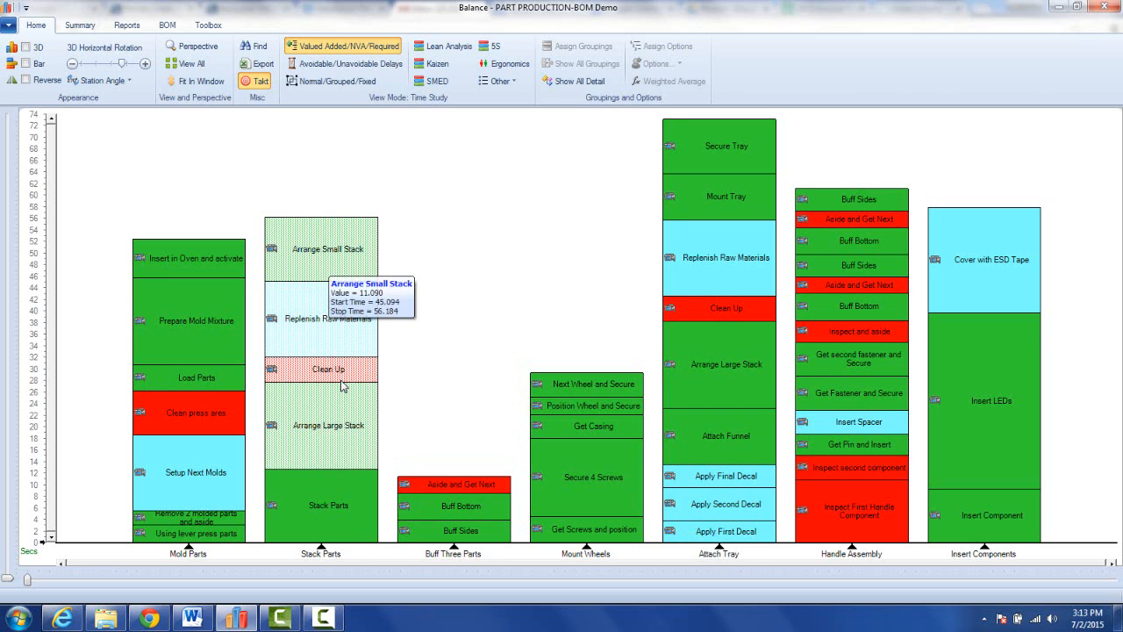
mouse_move(343, 384)
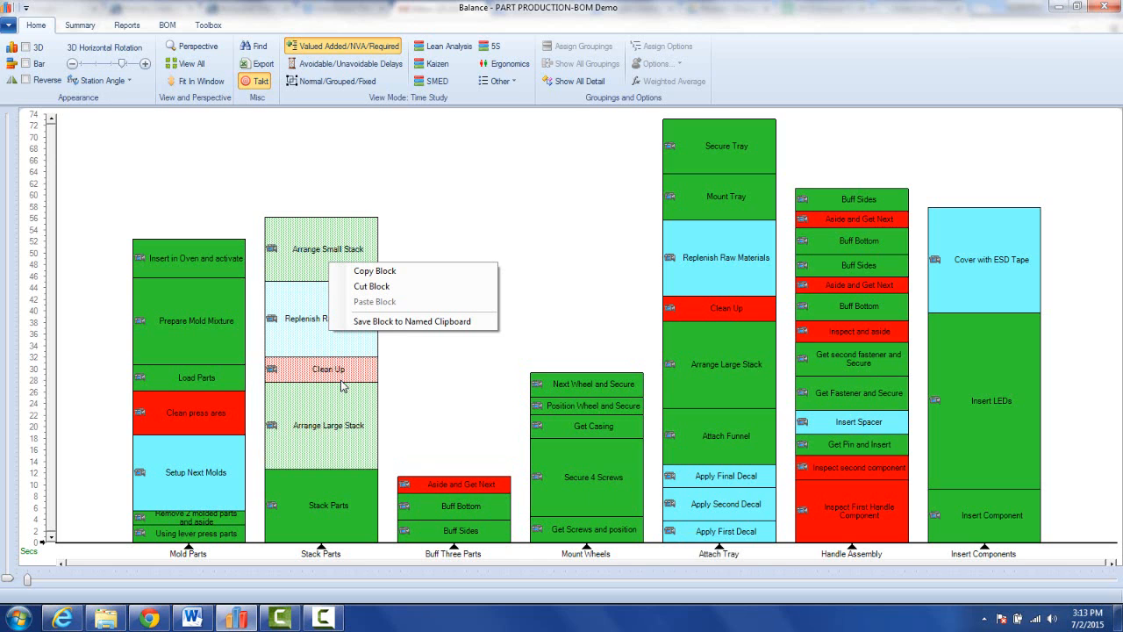
mouse_move(372, 286)
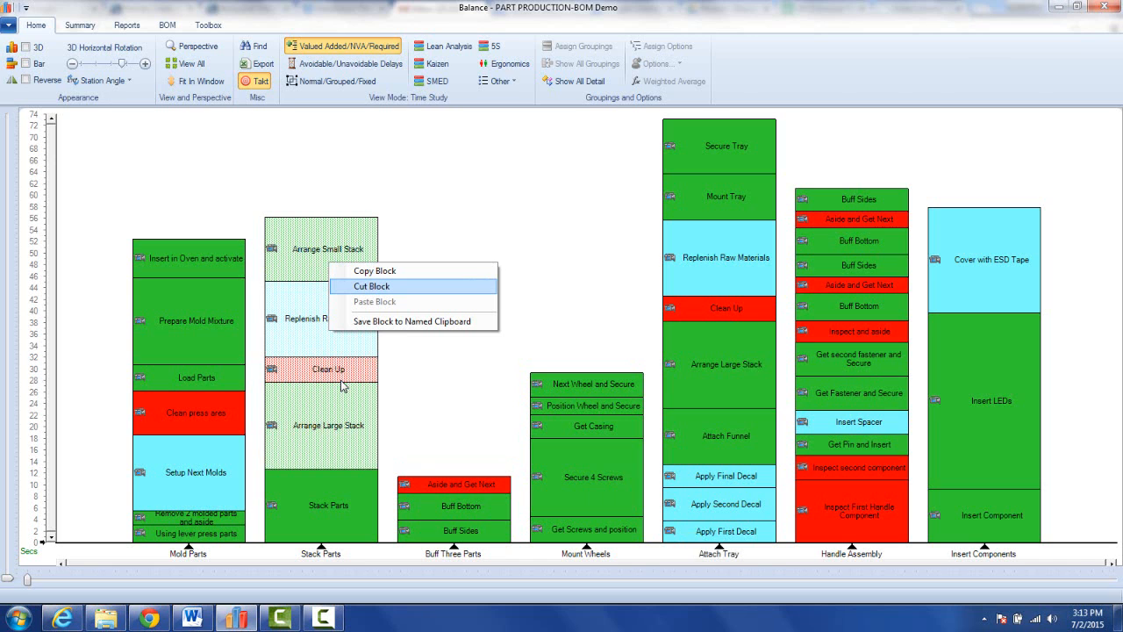